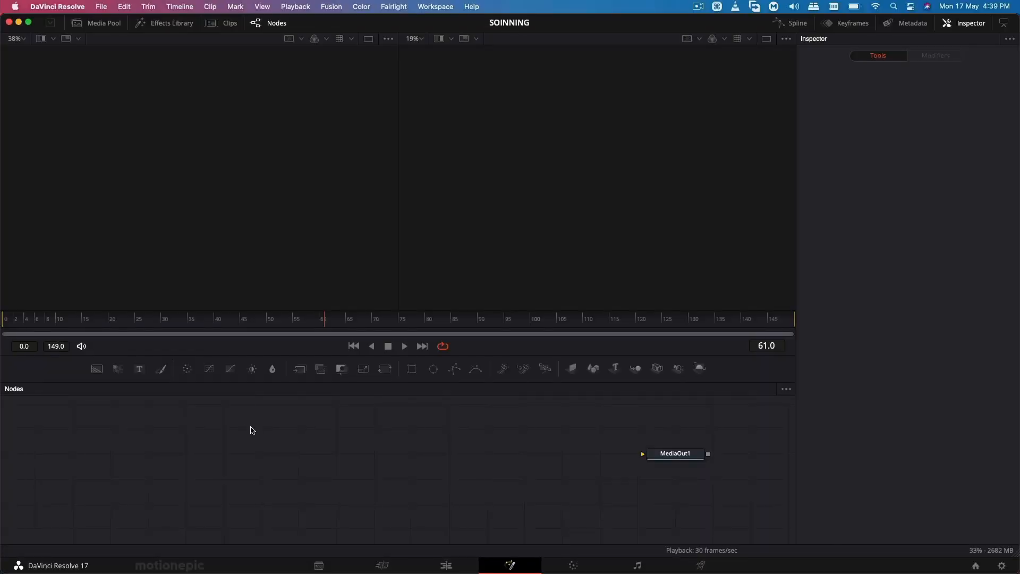
mouse_move(403, 470)
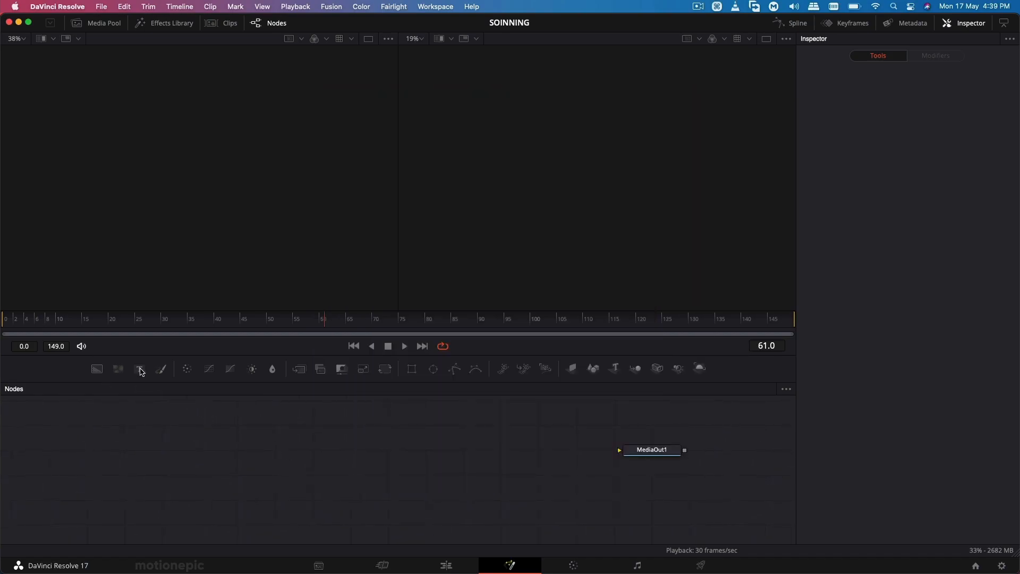
Step: Add a Text+ node and enter GOODVIBESONLY as its text
left_click(138, 369)
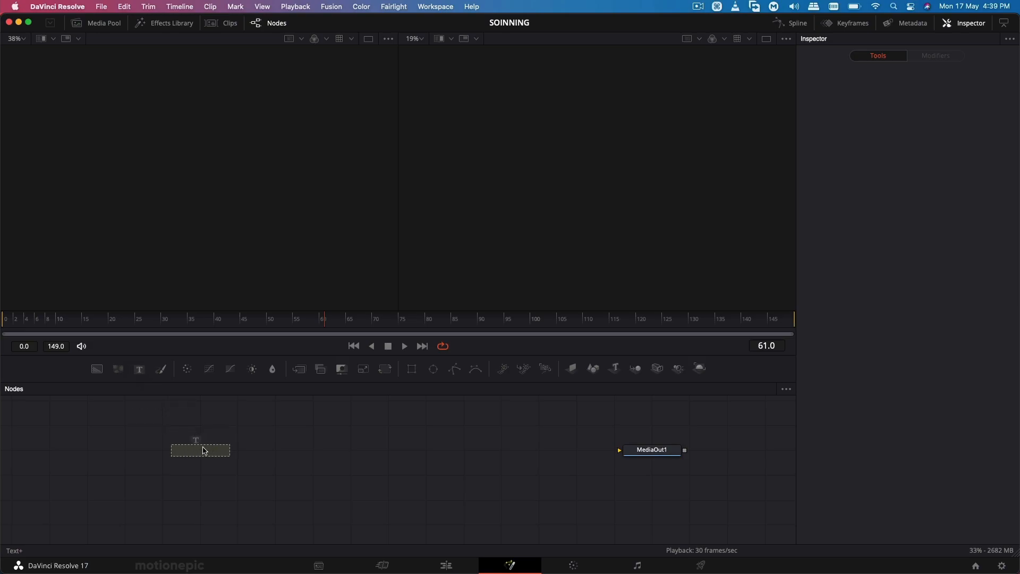
left_click(200, 450)
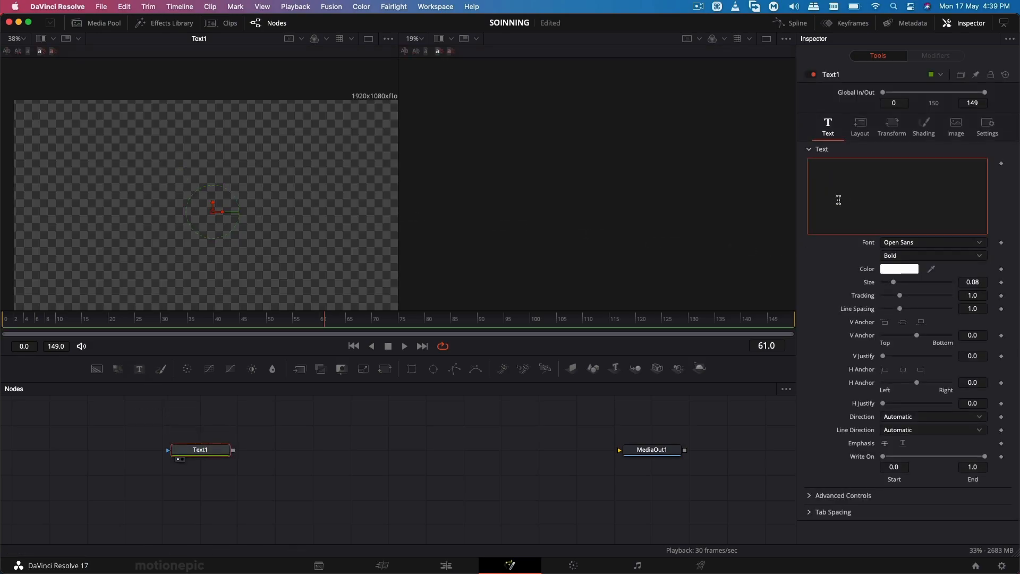
type("GOODV")
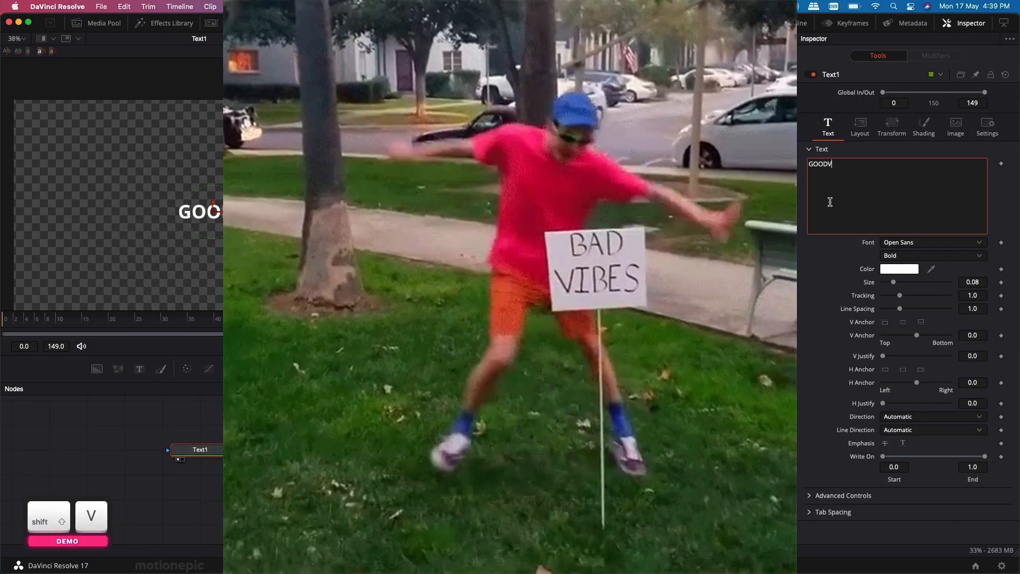
type("IBESONLY")
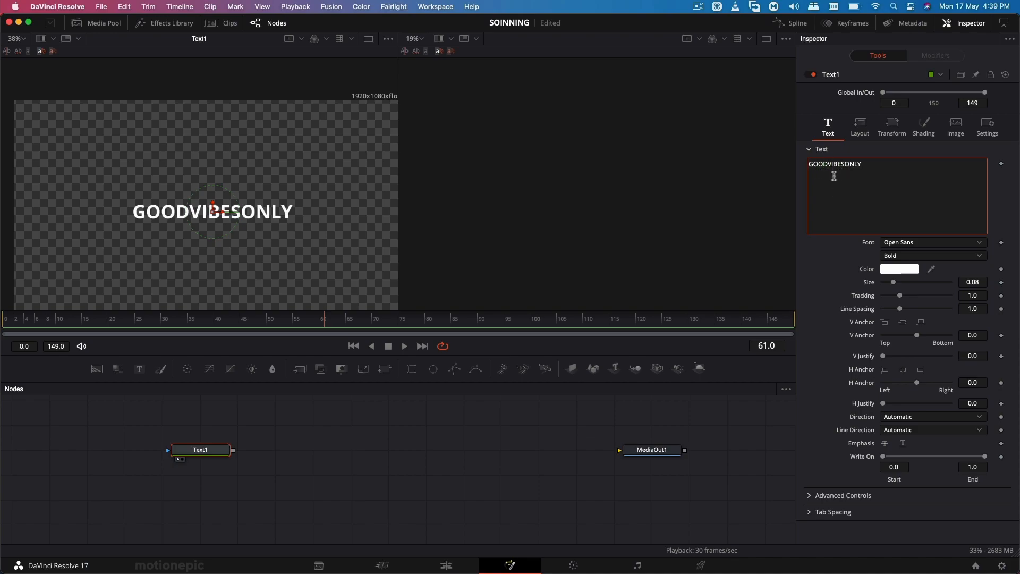
Step: Set Text1's font to Helvetica Neue LT with the Bold Condensed style
left_click(931, 242)
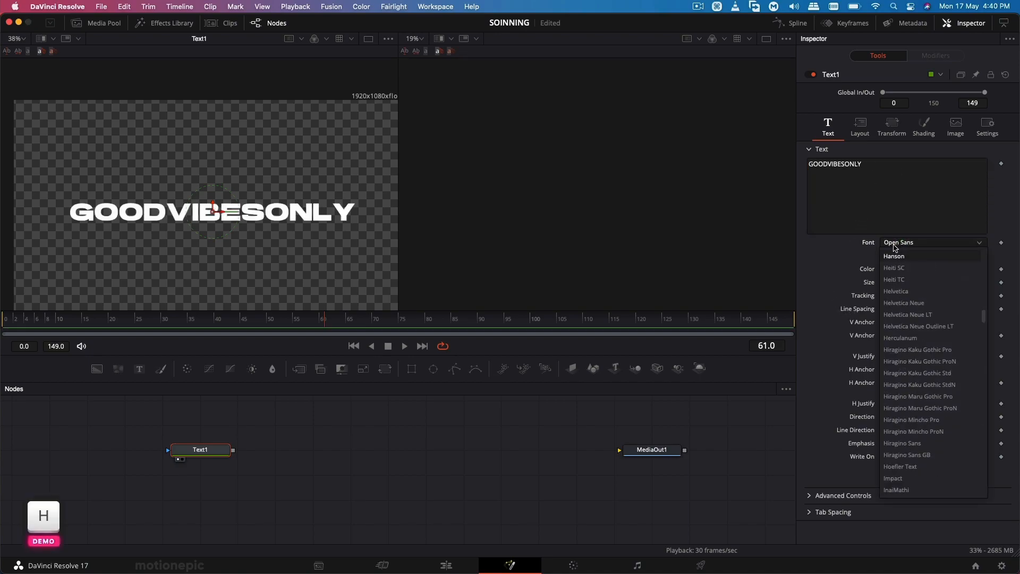
mouse_move(907, 314)
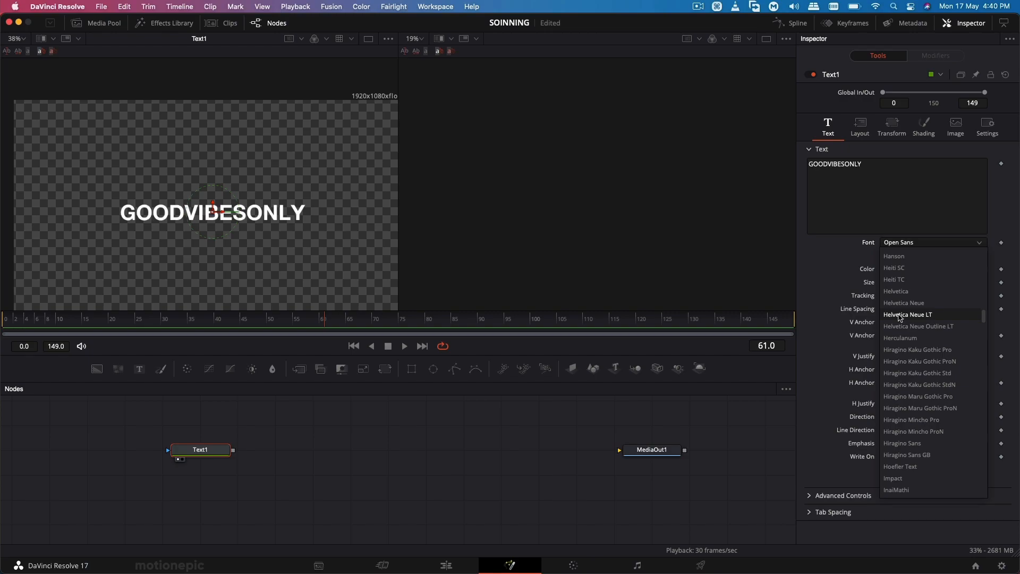
left_click(909, 314)
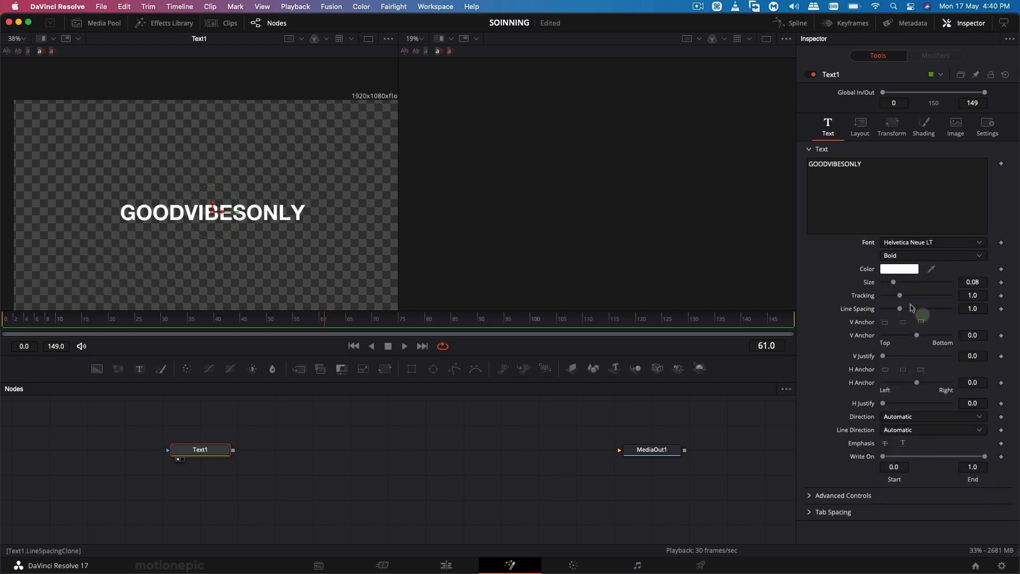
left_click(932, 255)
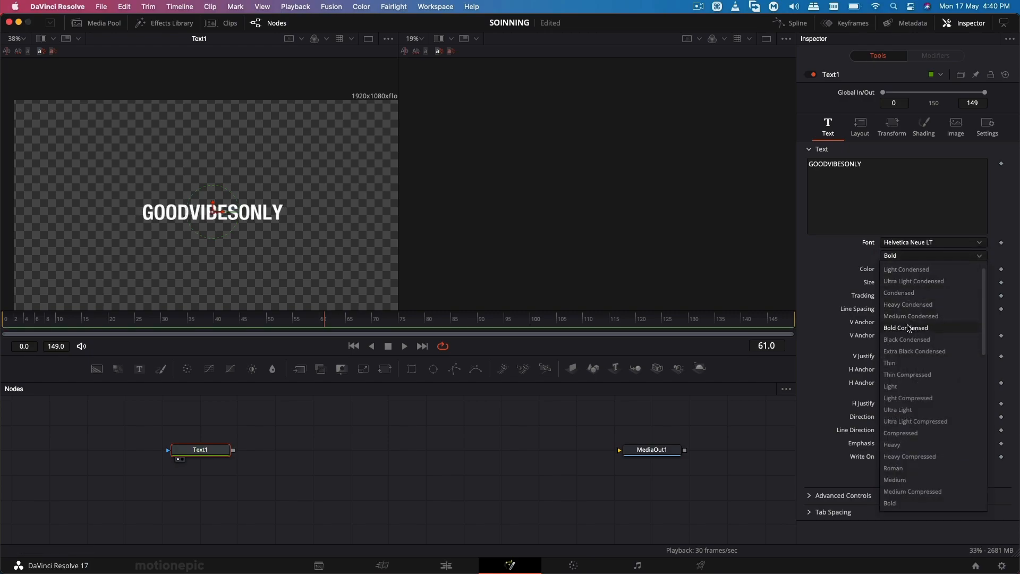
left_click(905, 328)
type("dup")
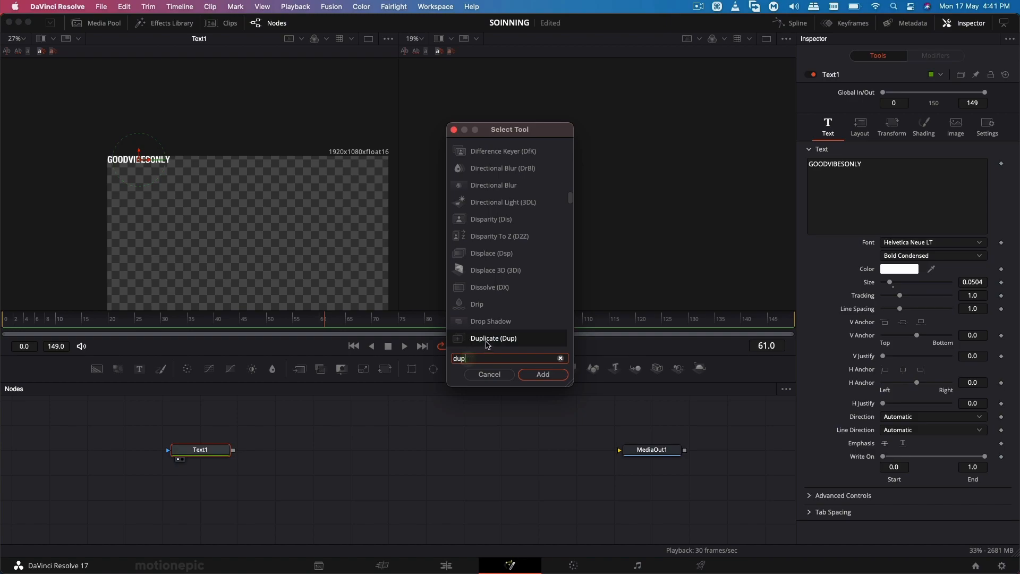
Step: Add a Duplicate node after Text1 and set Copies to 20
left_click(542, 374)
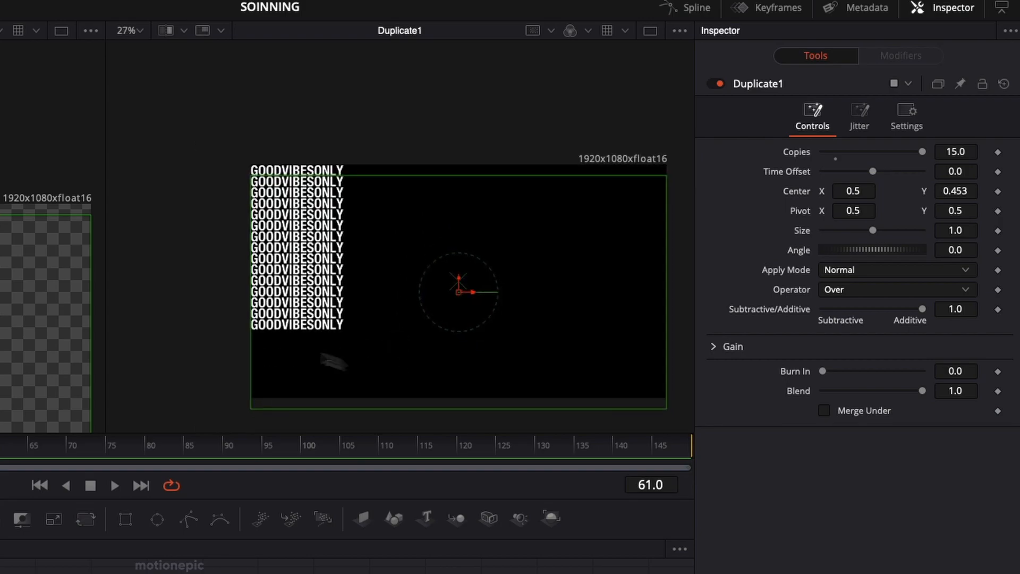
triple_click(956, 152)
type("dup")
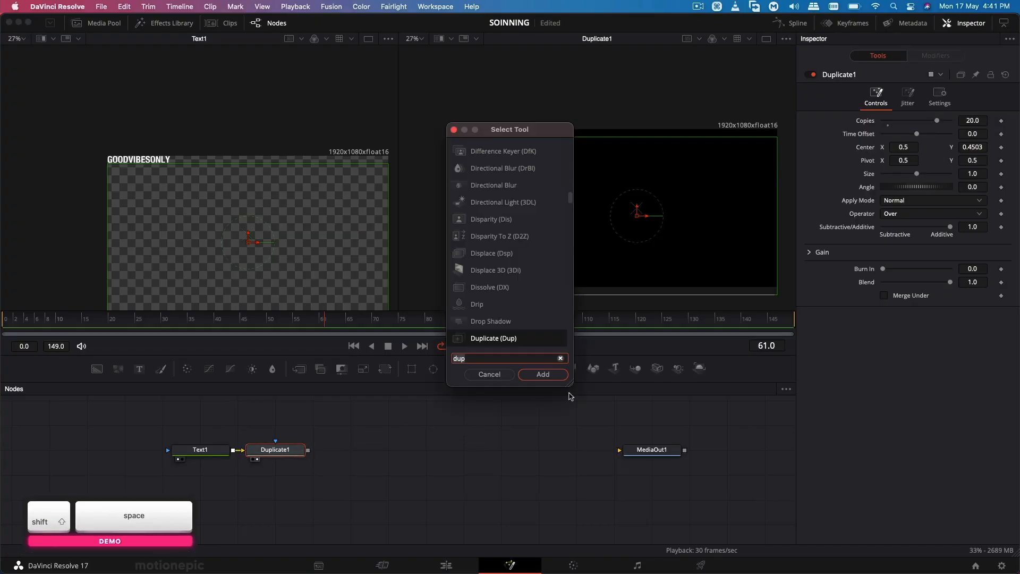
Step: Add Duplicate2 with 4 copies and Center X about 0.751, and raise Text1 size to 0.0535
left_click(542, 374)
type("0.758")
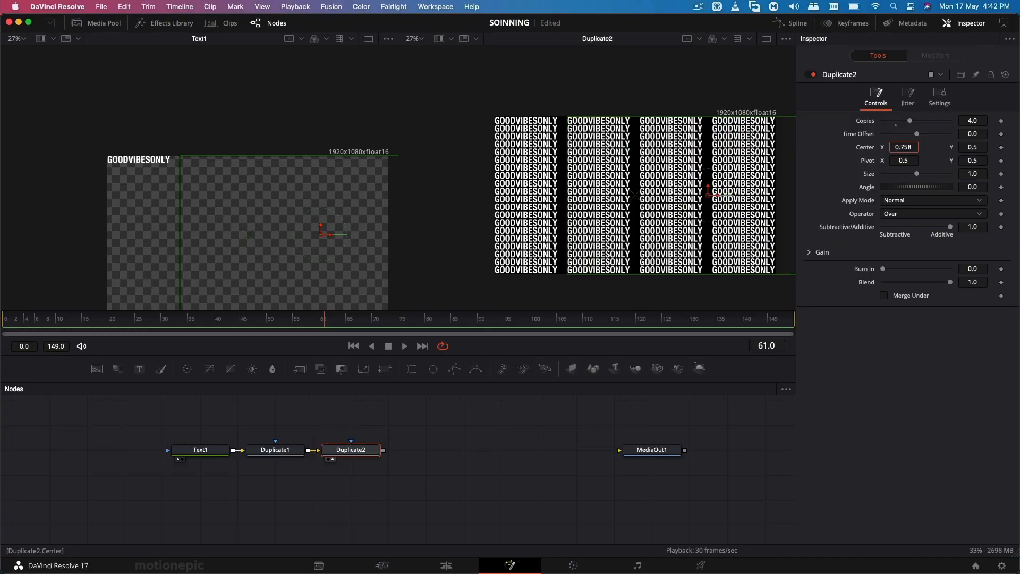
left_click(200, 450)
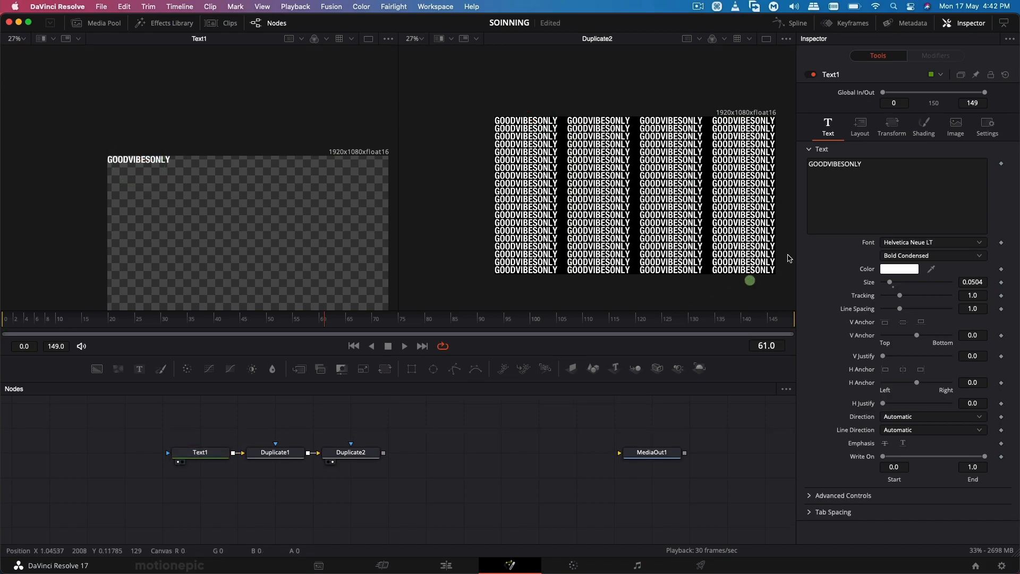
triple_click(972, 281)
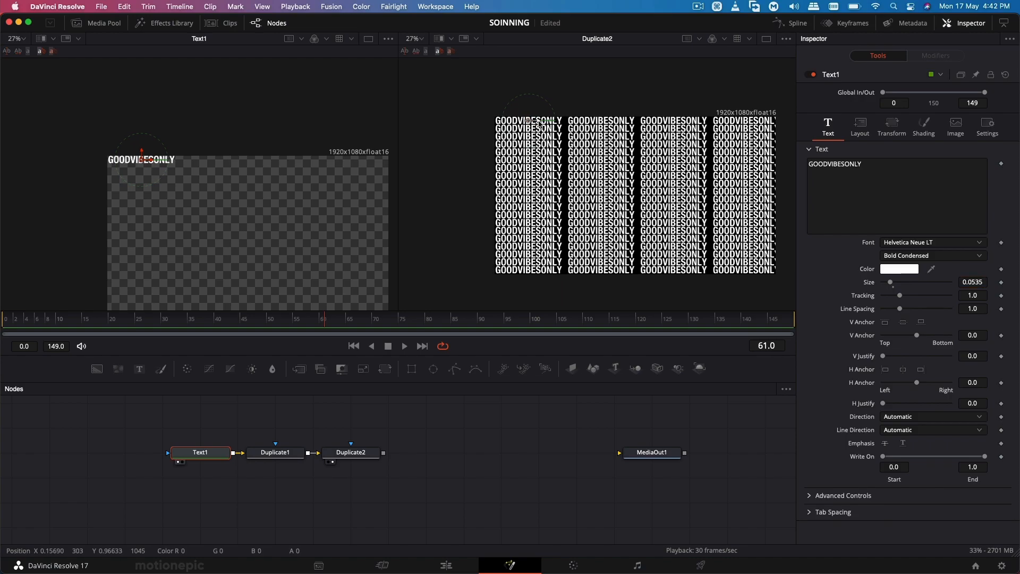
left_click(351, 452)
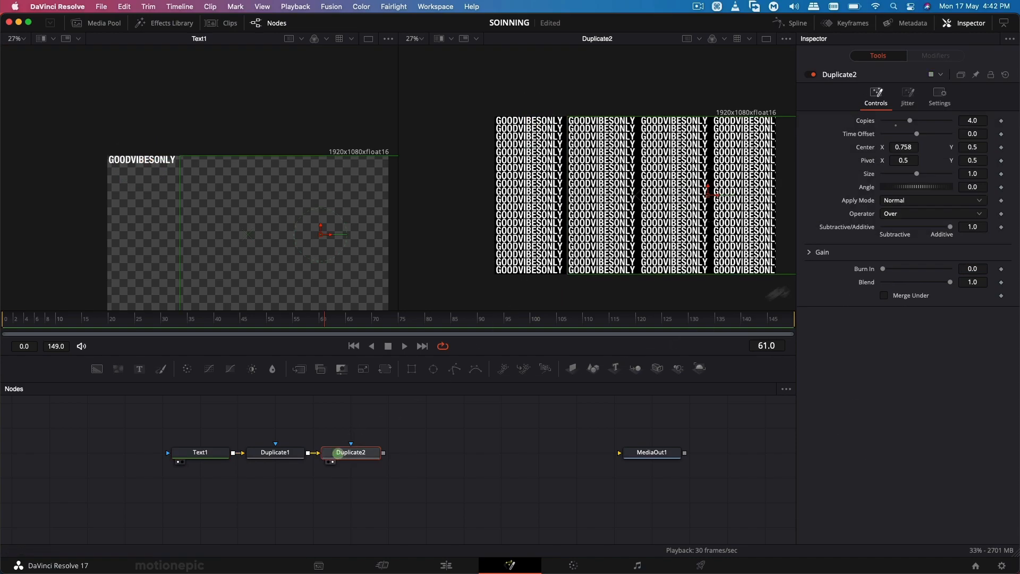
triple_click(903, 148)
type("0.751")
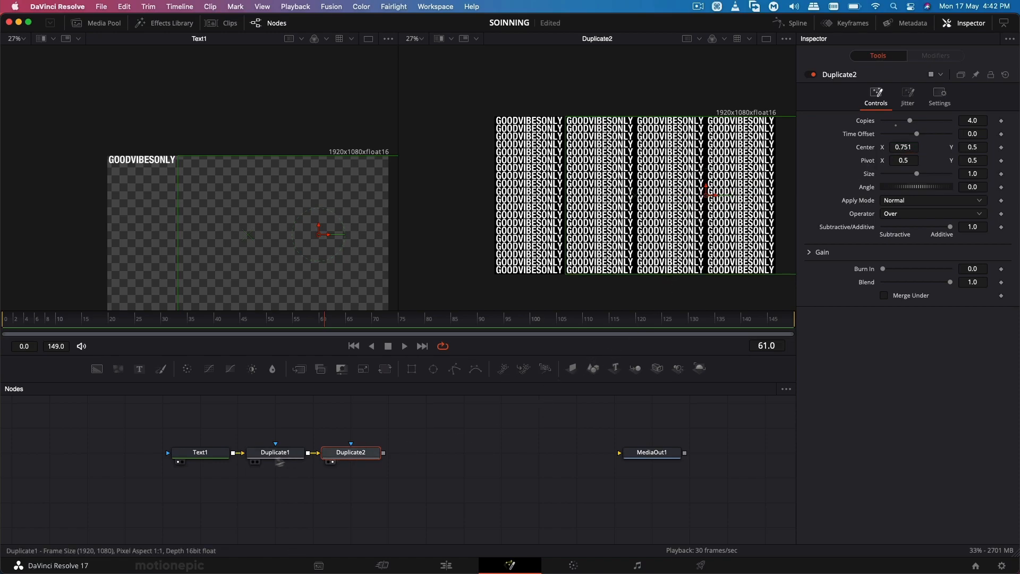
left_click(200, 452)
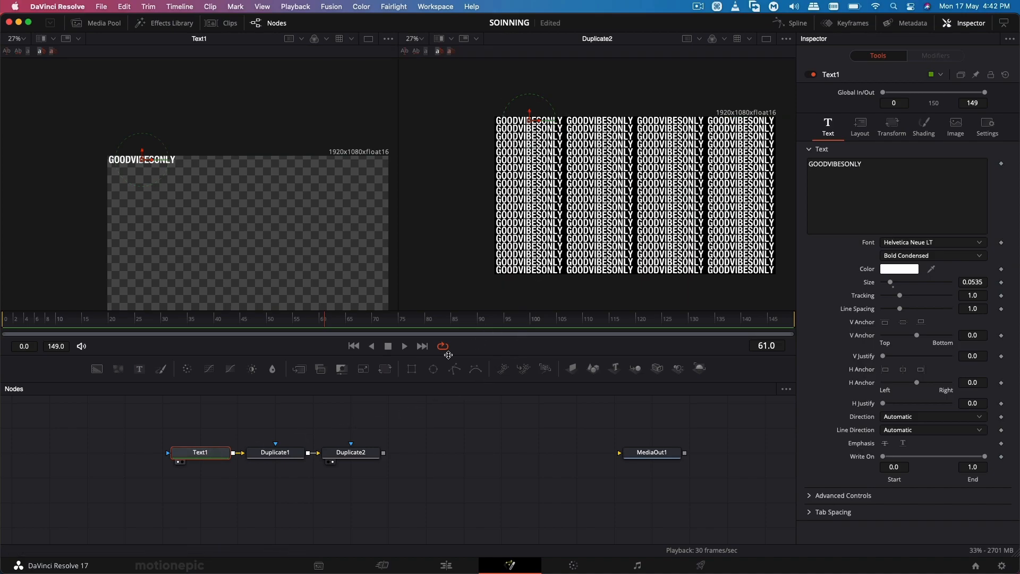
left_click(351, 453)
type("sha")
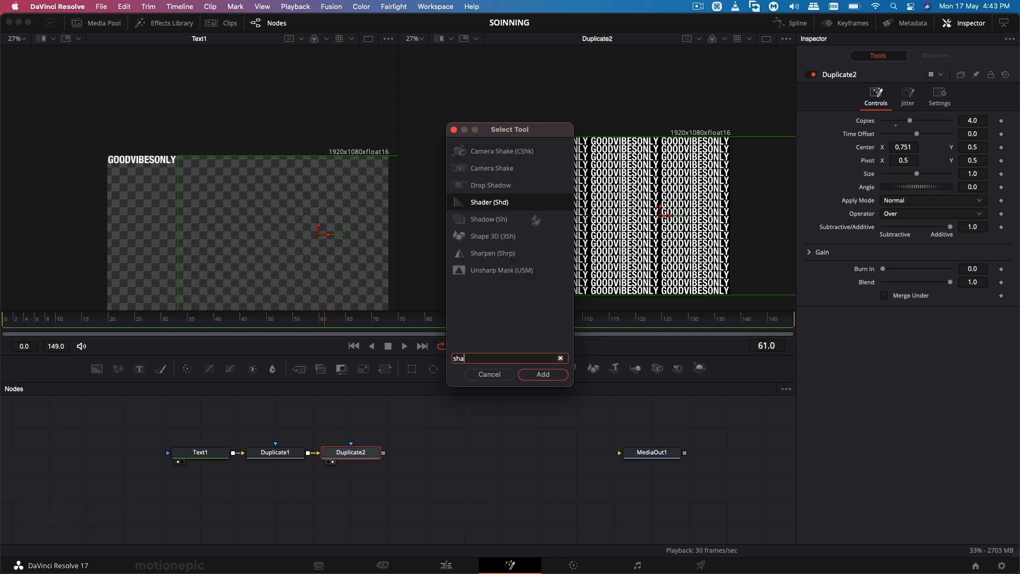
Step: Add a Shape 3D cylinder with radius 0.38, height 2.0 and 100 subdivisions
left_click(542, 374)
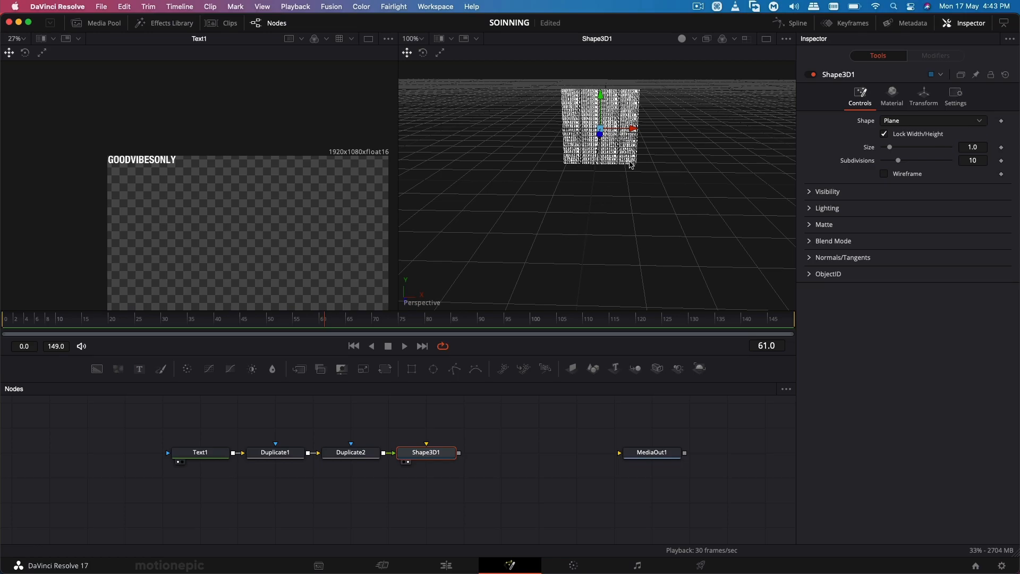
left_click(933, 120)
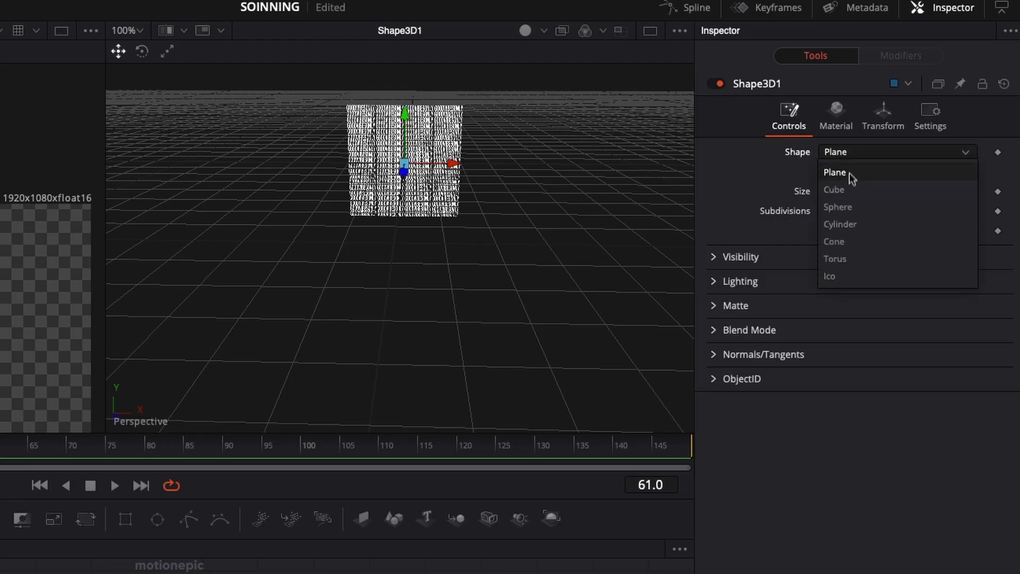
left_click(840, 225)
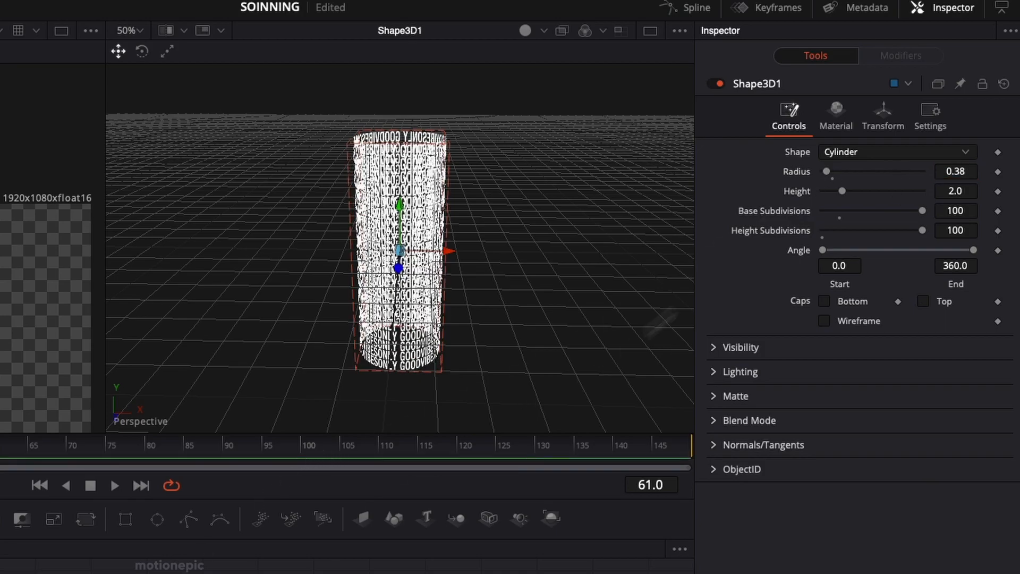
left_click(882, 117)
type("rend")
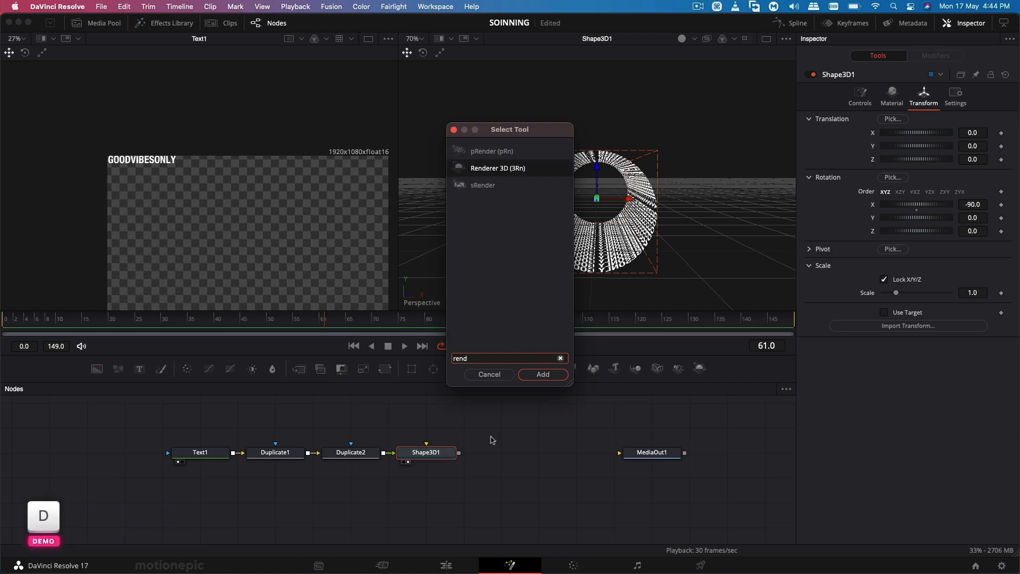
Step: Add Renderer3D1 after Shape3D1, tip the cylinder to Rotation X -90, and view the render
left_click(542, 374)
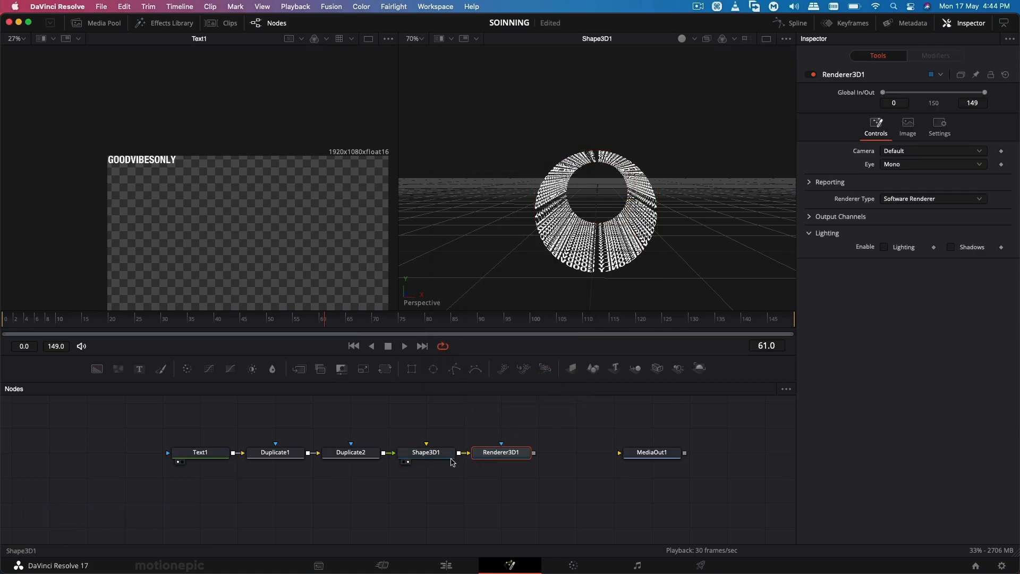
left_click(425, 453)
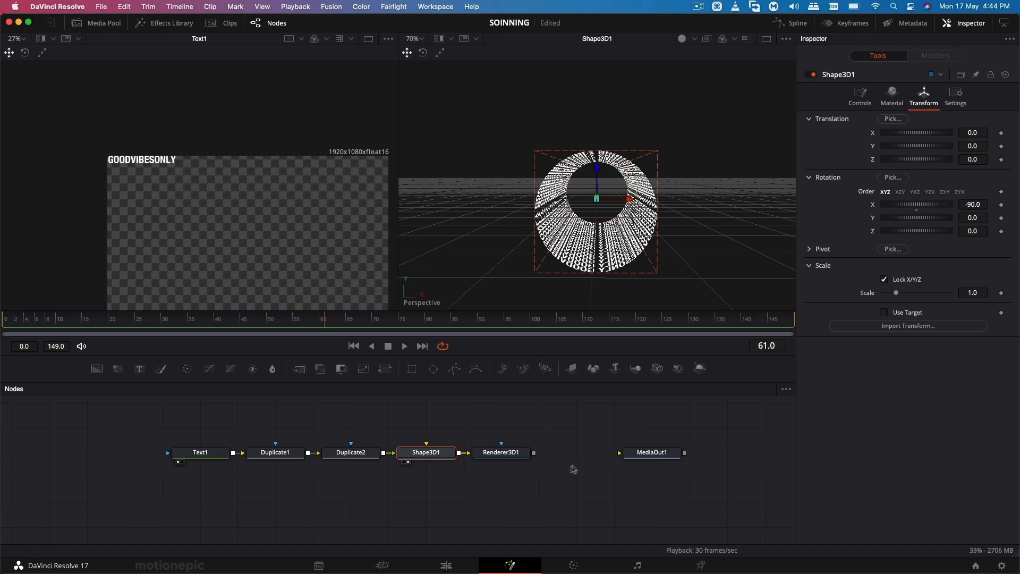
left_click(501, 452)
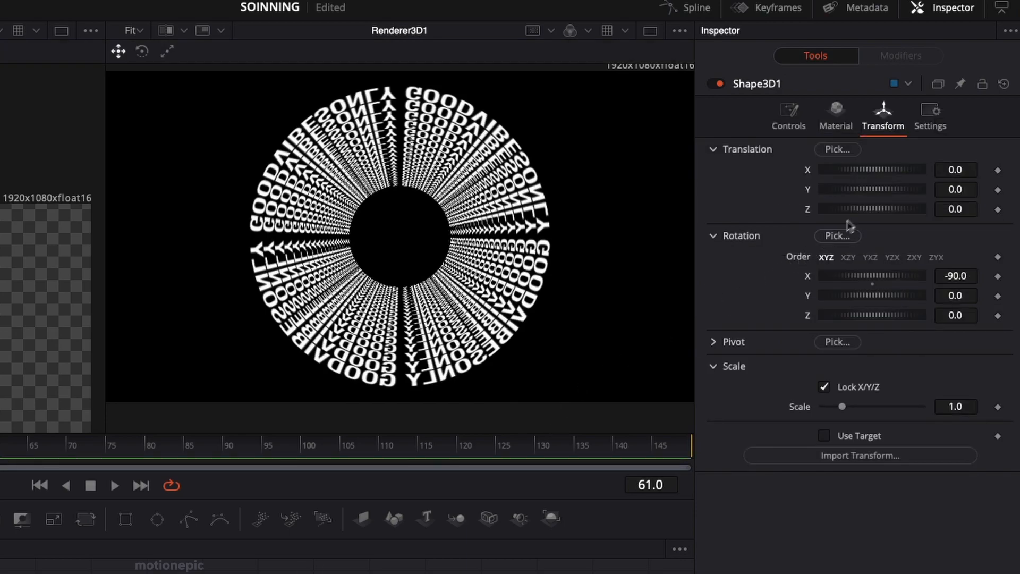
mouse_move(863, 223)
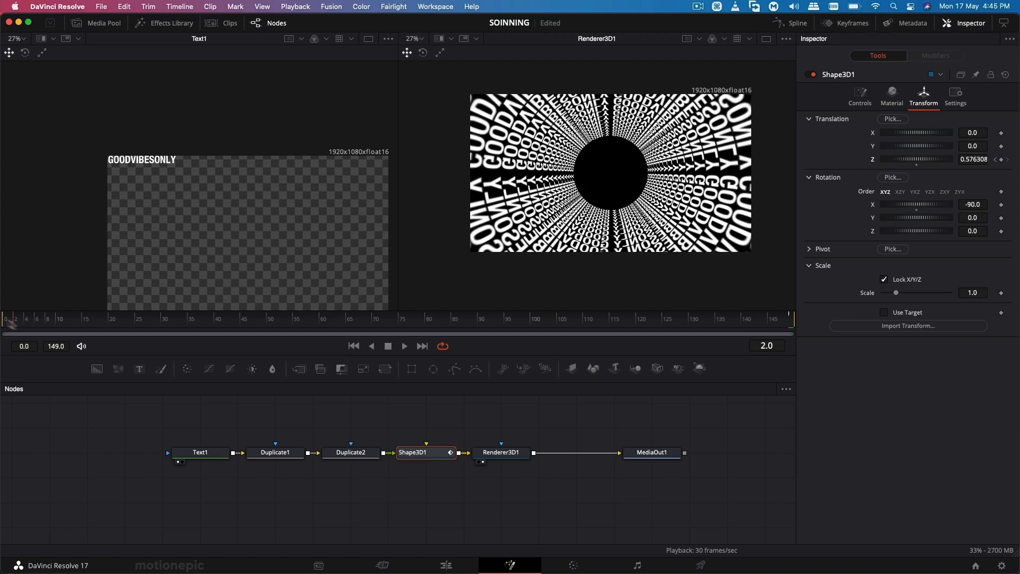
Step: Keyframe Shape3D1 Translation Z from about 0.58 to 1.0 and add a Merge3D node
left_click(403, 346)
type("merg")
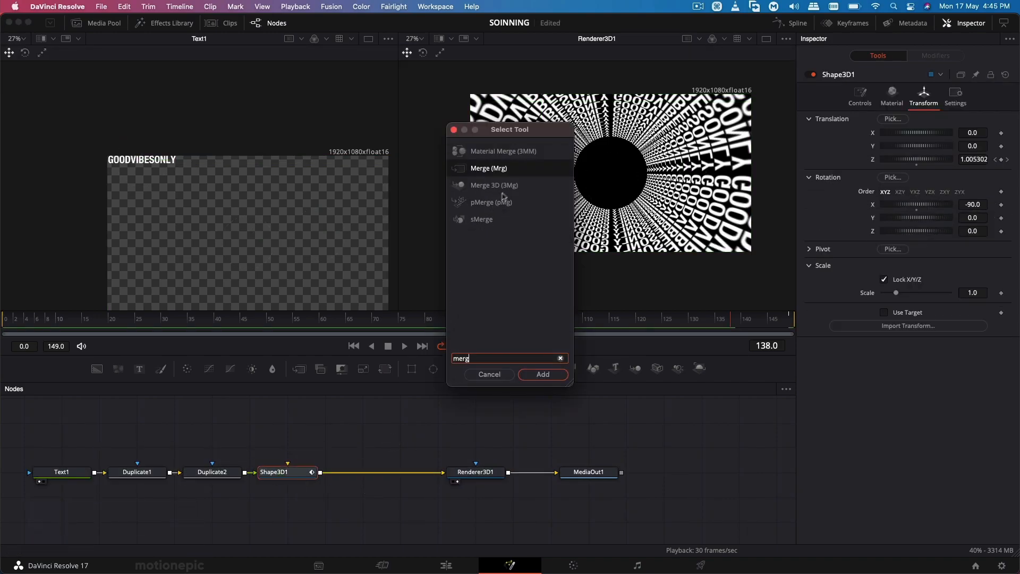
left_click(542, 374)
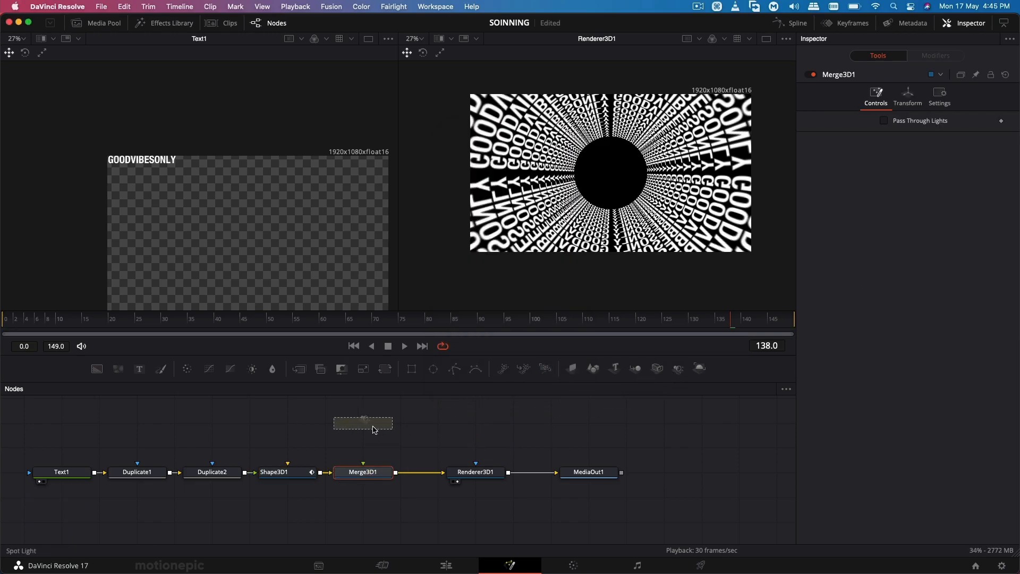
Step: Enable lighting on Renderer3D1 and view the Merge3D1 scene with the spotlight
left_click(475, 472)
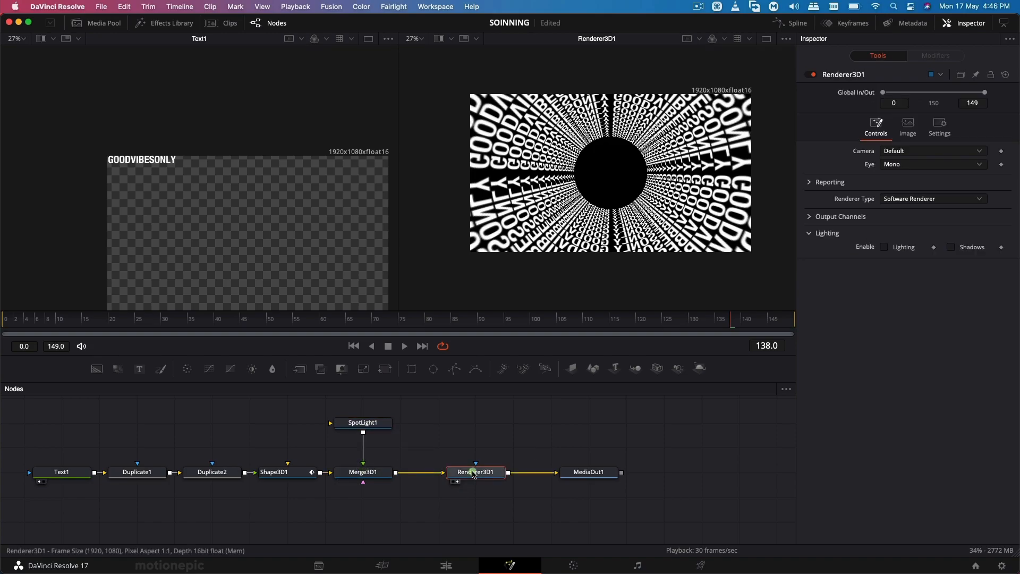
left_click(885, 247)
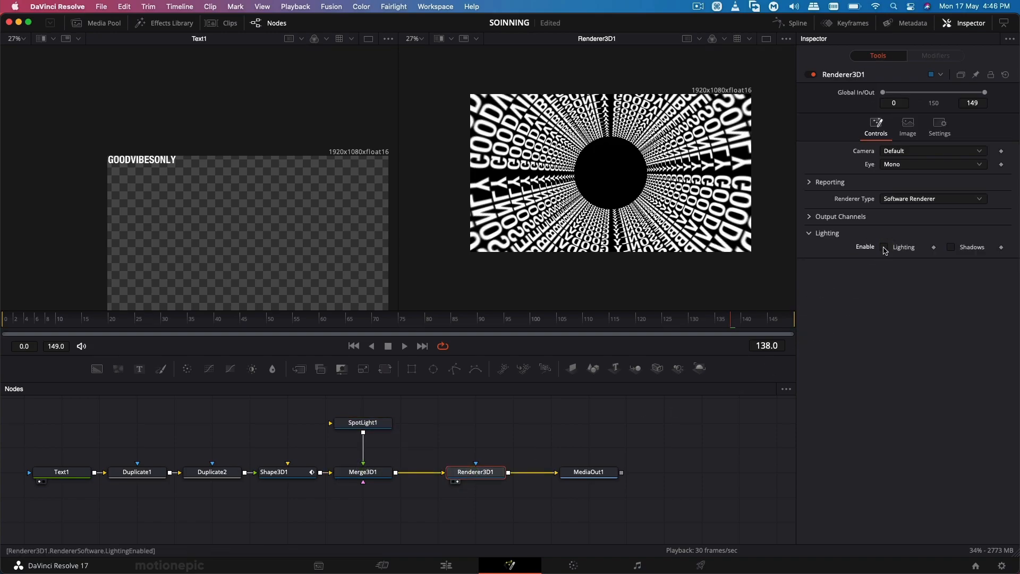
left_click(363, 423)
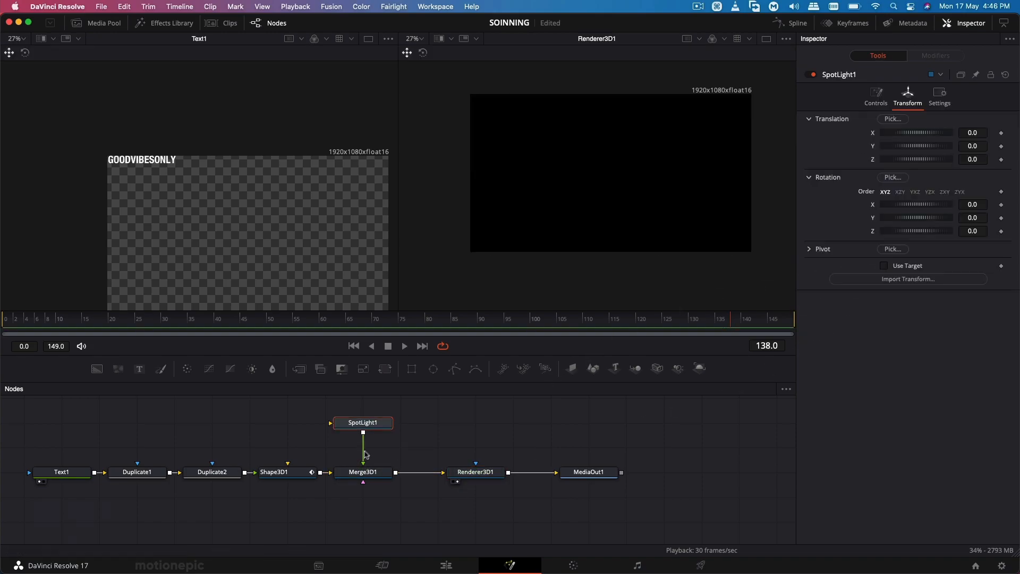
left_click(362, 472)
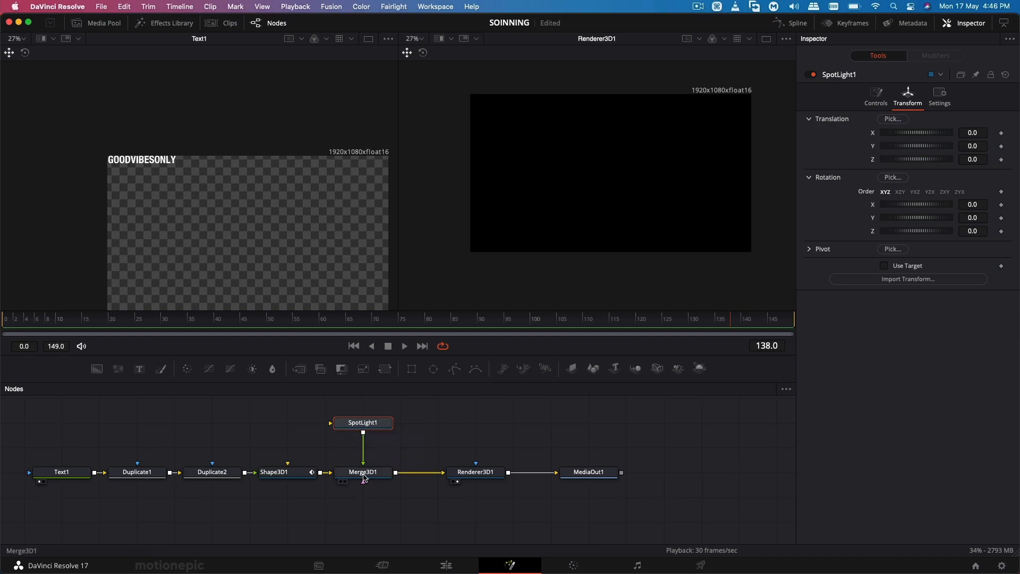
left_click(363, 472)
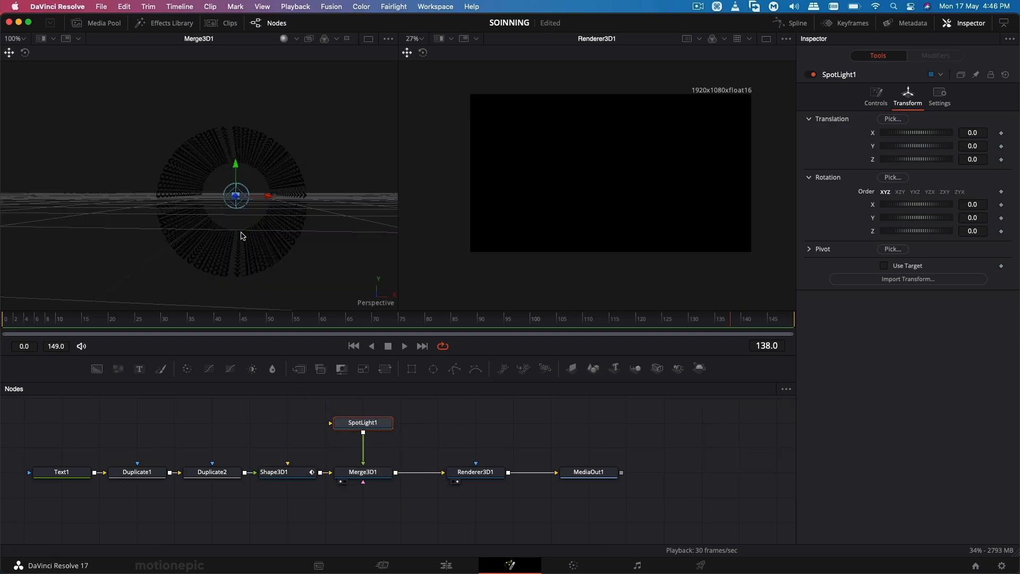
Step: Make the cylinder's material Two Sided in Shape3D1's Material settings
left_click(274, 472)
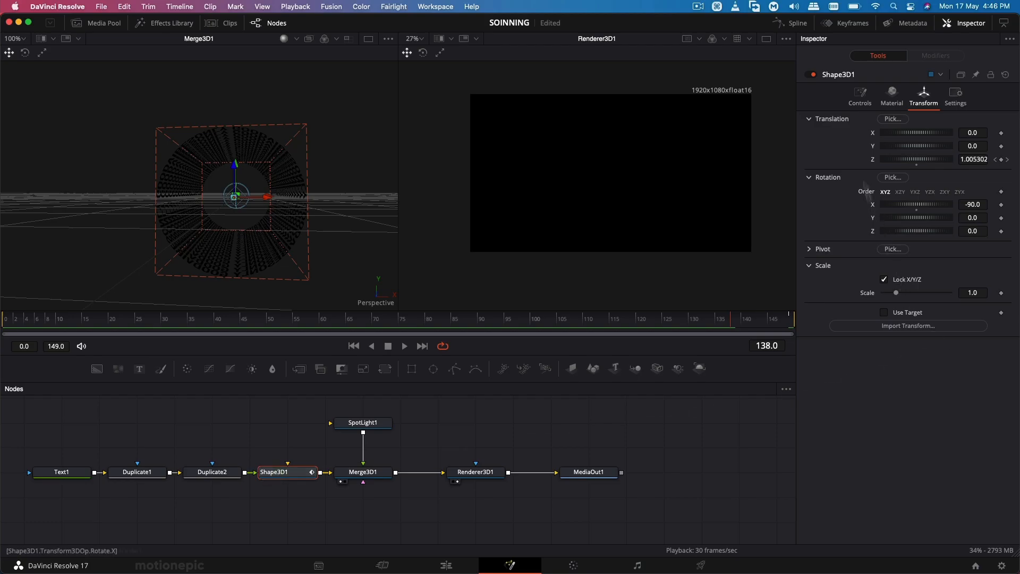
left_click(890, 96)
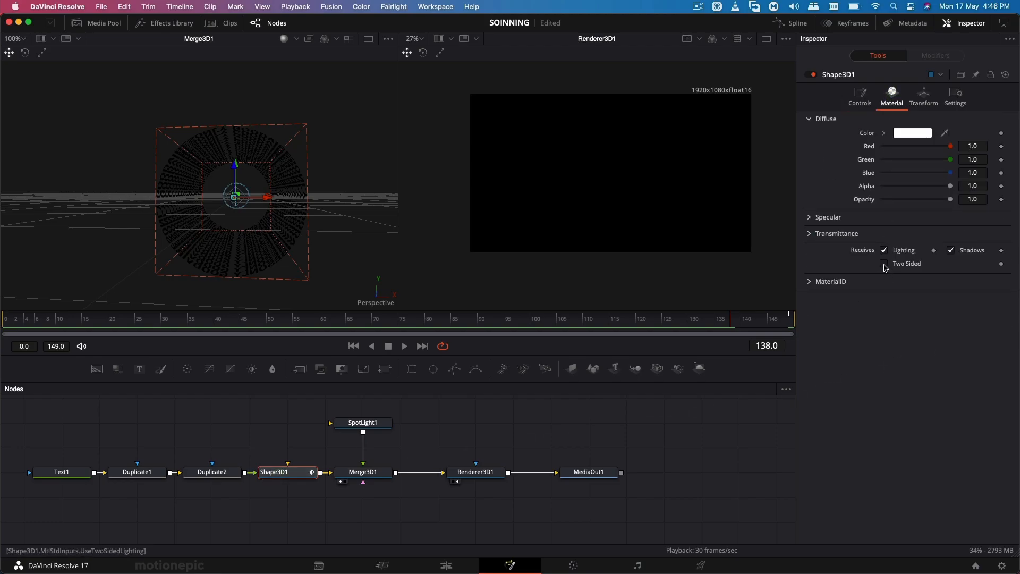
left_click(885, 264)
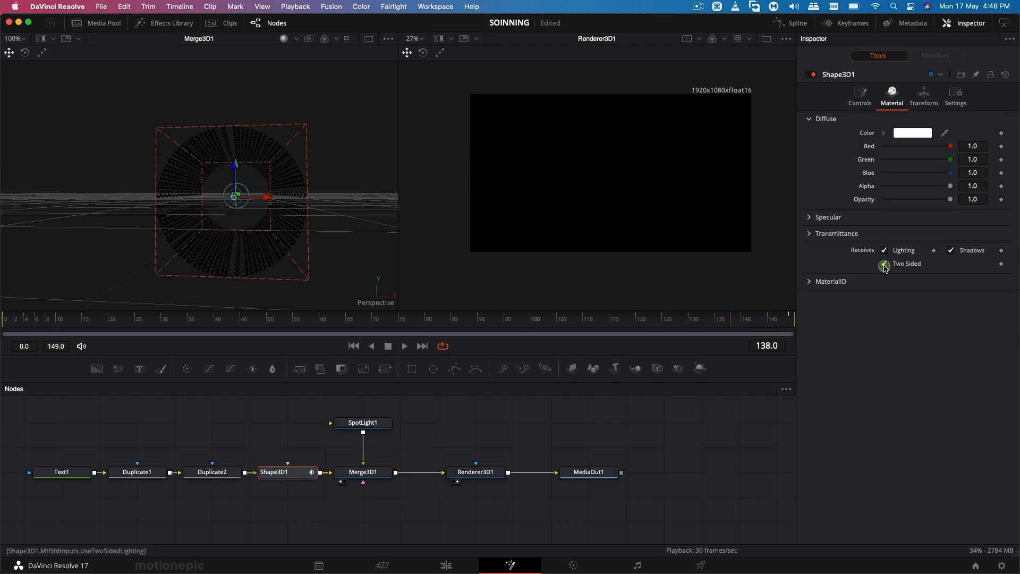
left_click(363, 423)
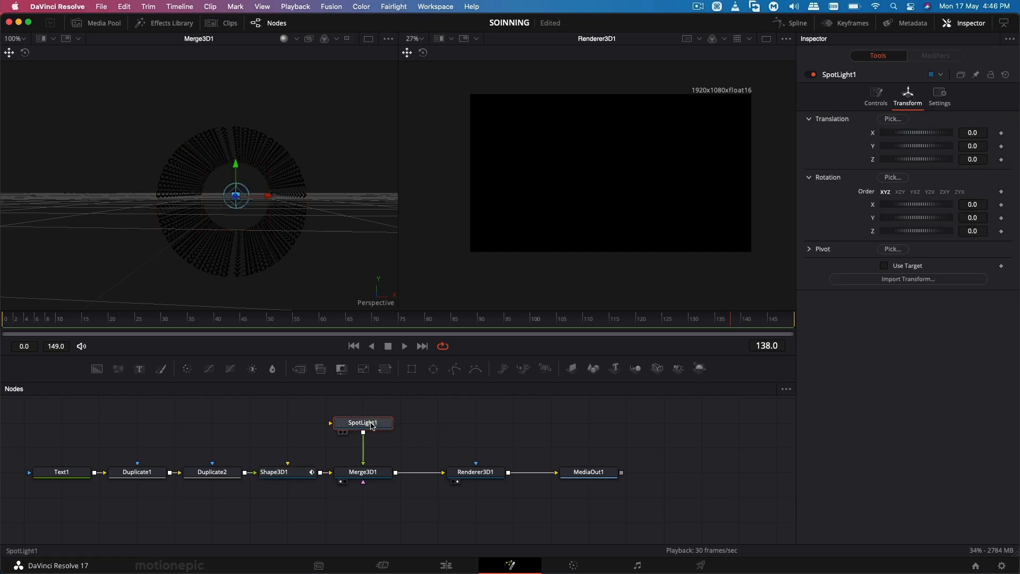
mouse_move(363, 423)
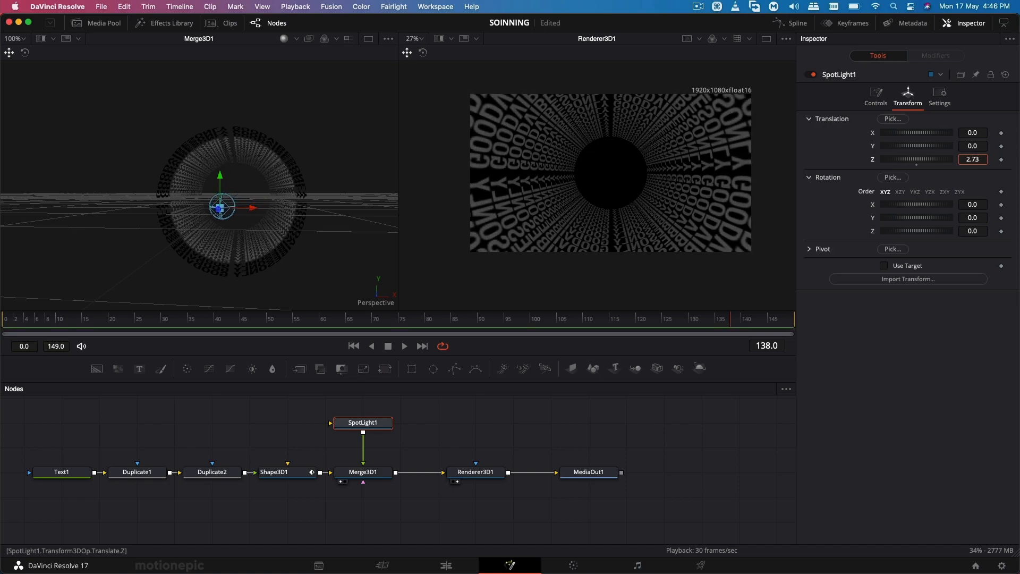
Step: Place SpotLight1 at Z 3.0 with Quadratic decay, a lower decay rate, and yellow colour
type("3.0")
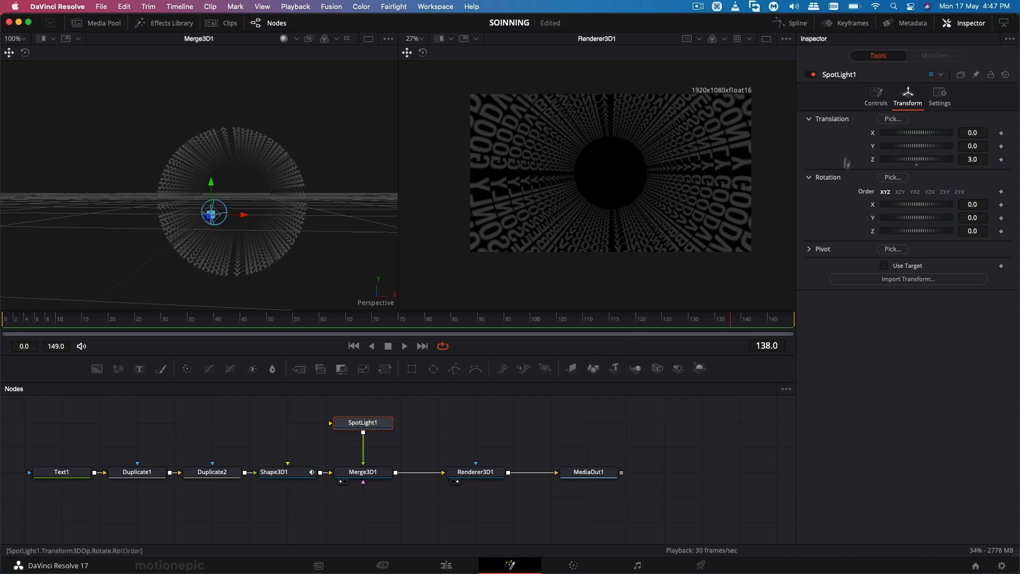
left_click(876, 96)
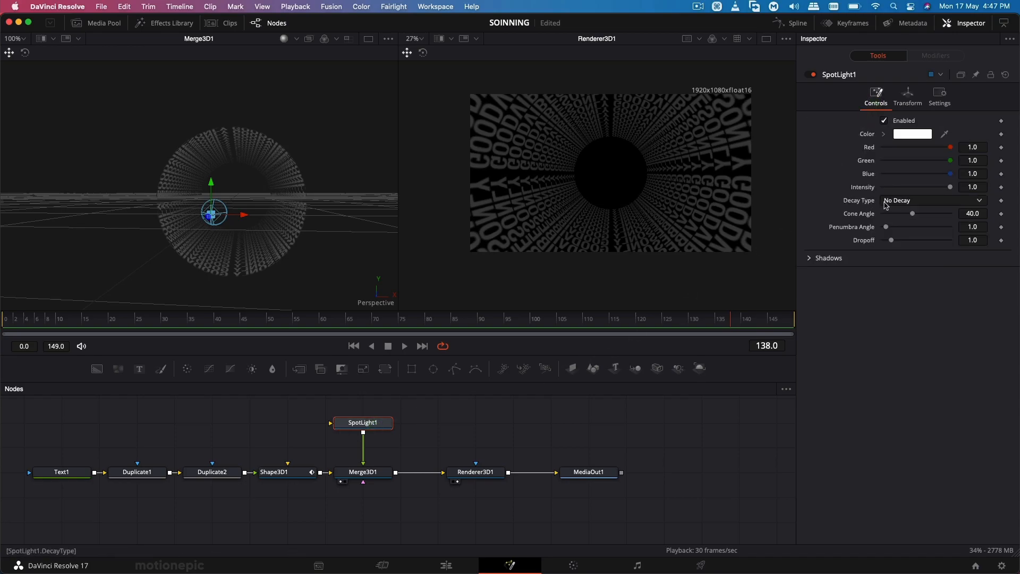
left_click(931, 199)
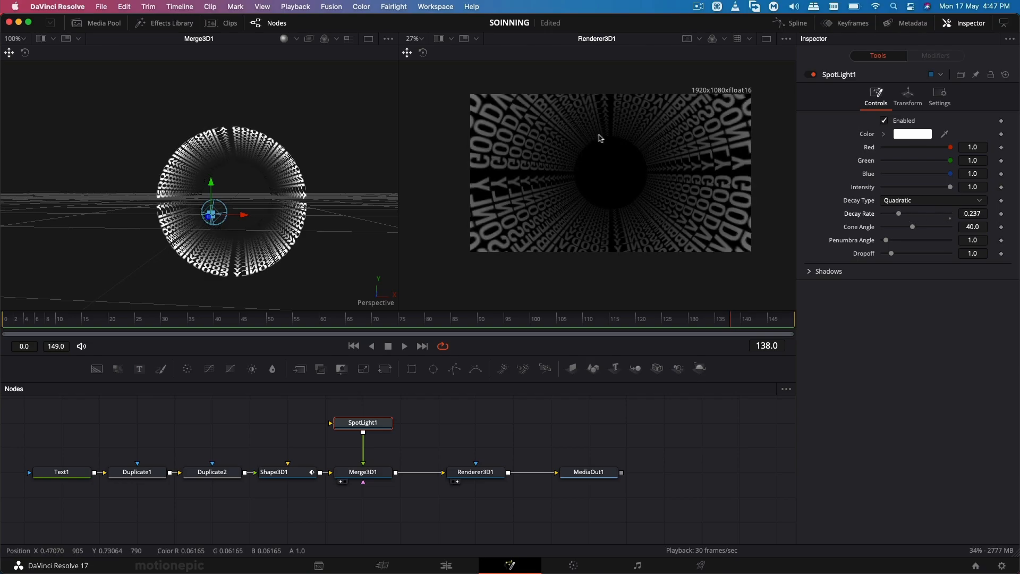
mouse_move(585, 159)
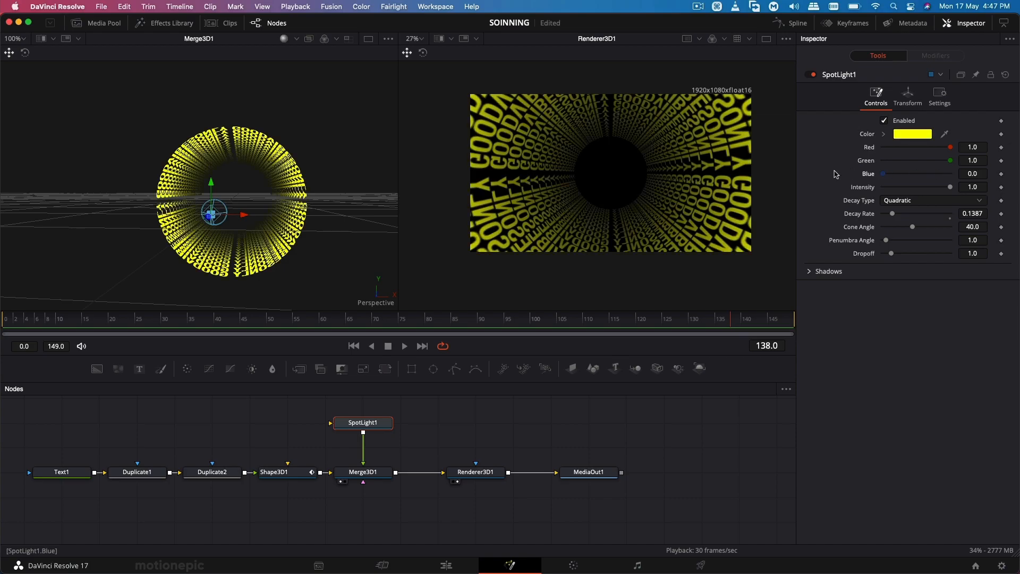
Step: Play the animation, make the spotlight white again, and select Shape3D1's transform
key("space")
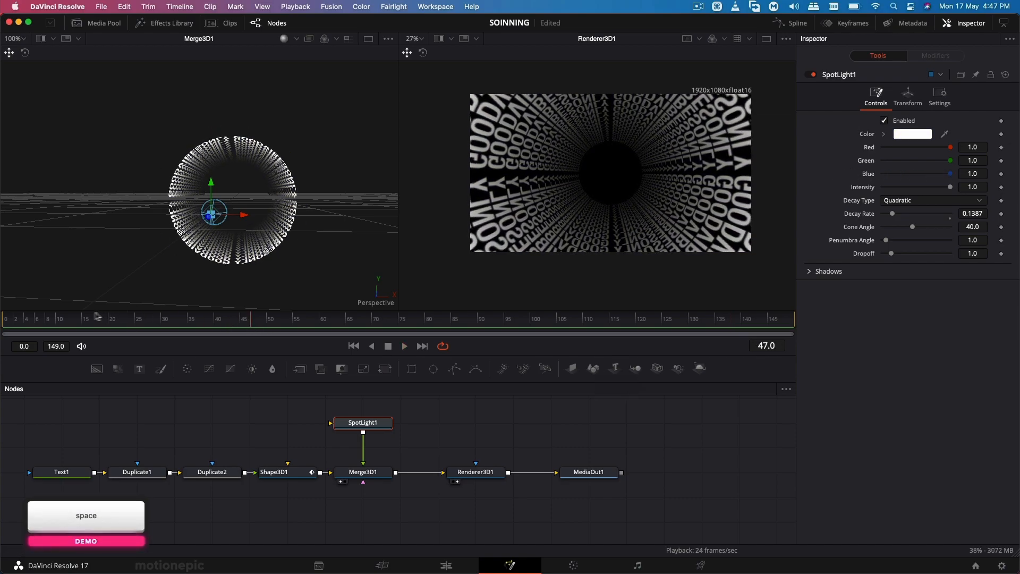
left_click(353, 345)
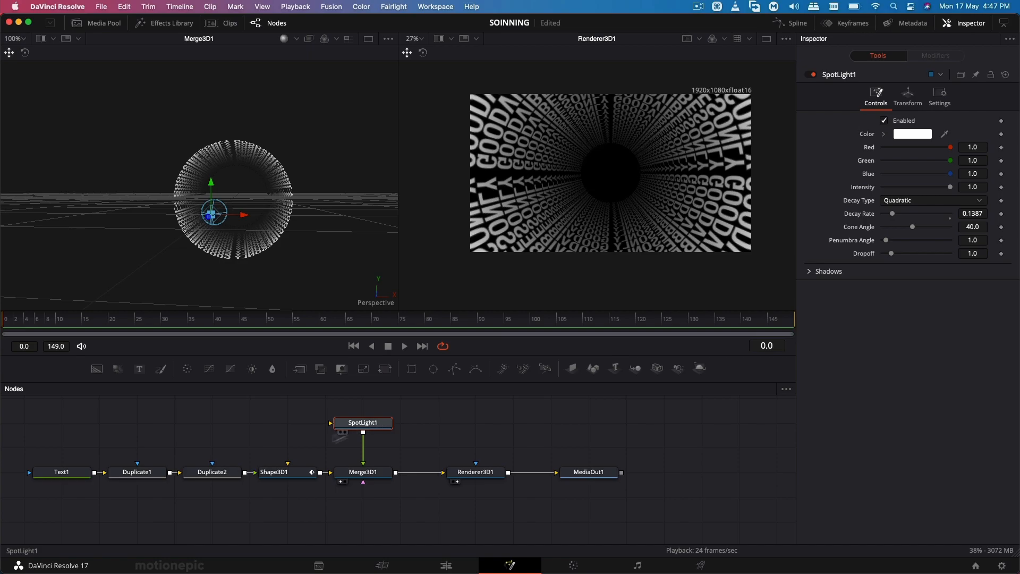
left_click(276, 472)
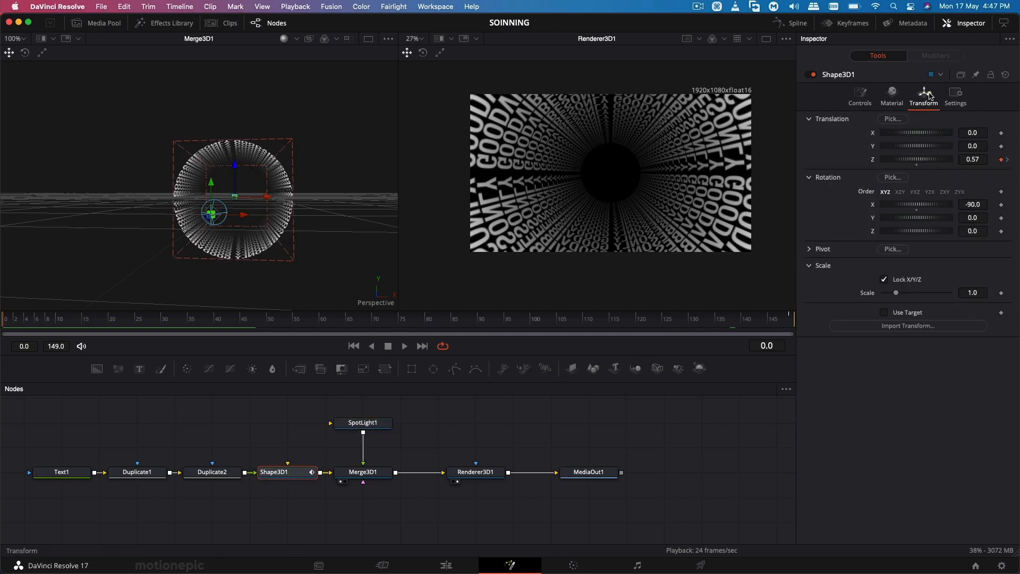
mouse_move(840, 178)
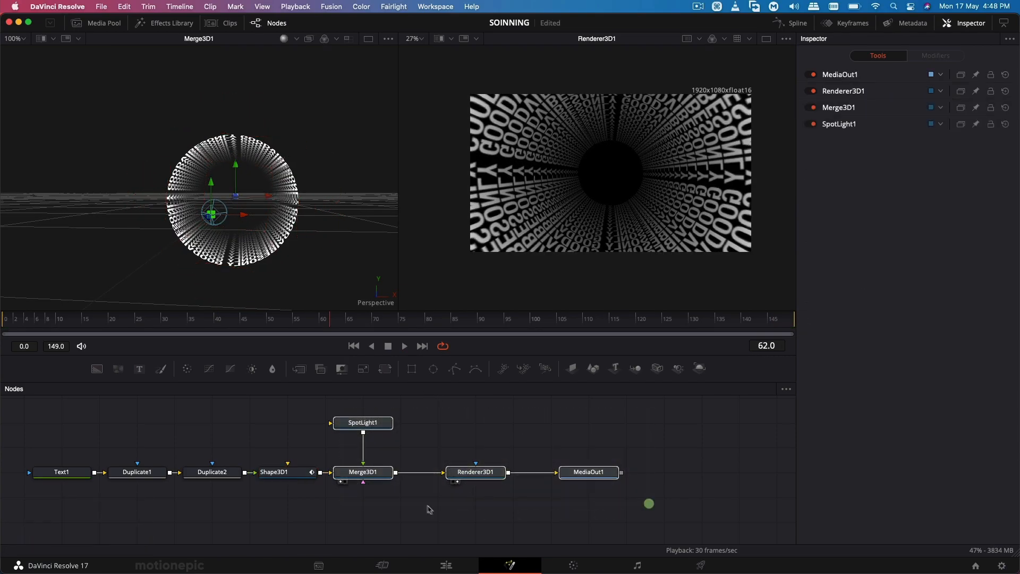
Step: Insert a Bender3D1 node between Shape3D1 and Merge3D1 and set it to bend along Z
left_click(273, 471)
type("Merge 3D")
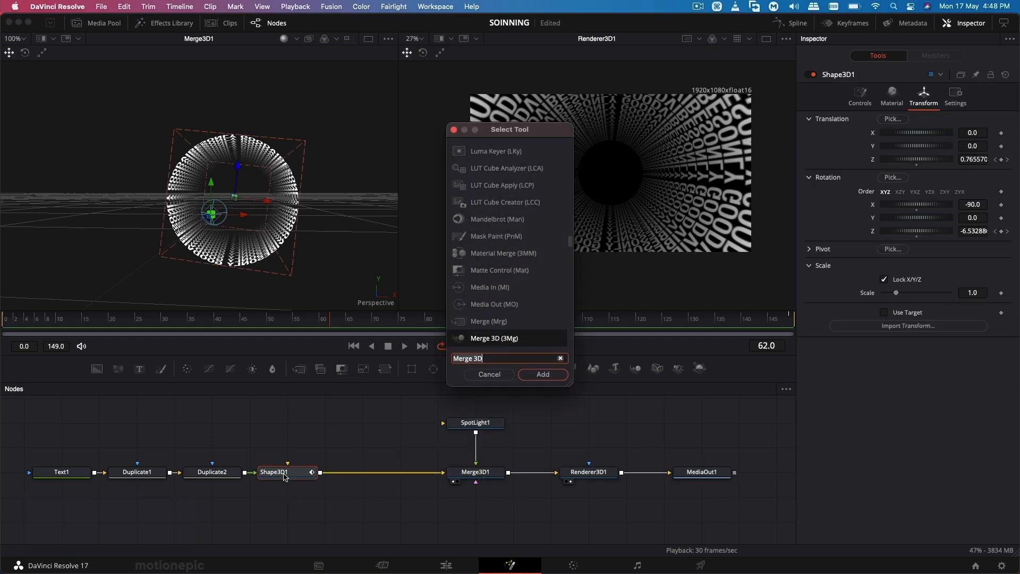
left_click(542, 374)
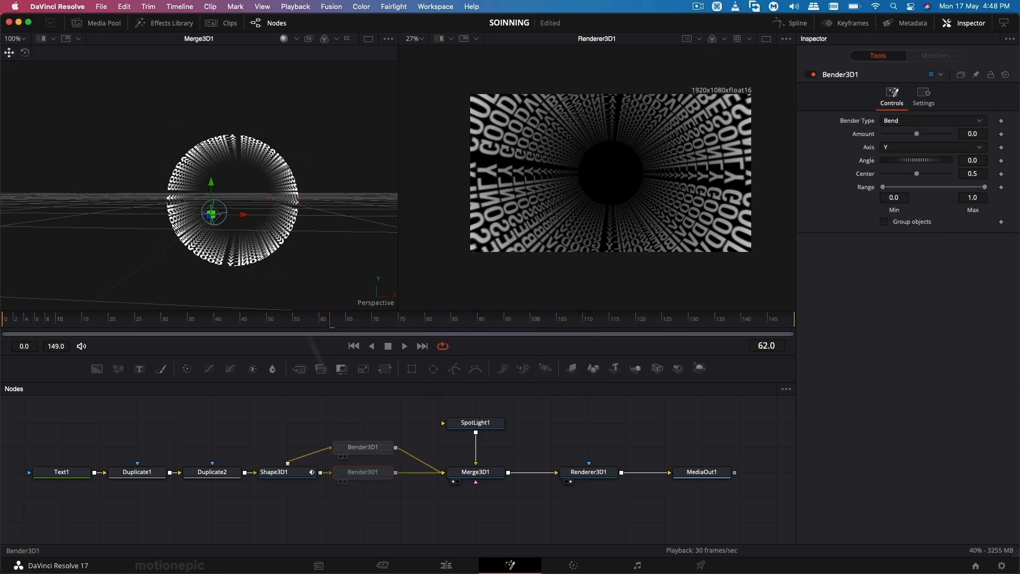
left_click(363, 472)
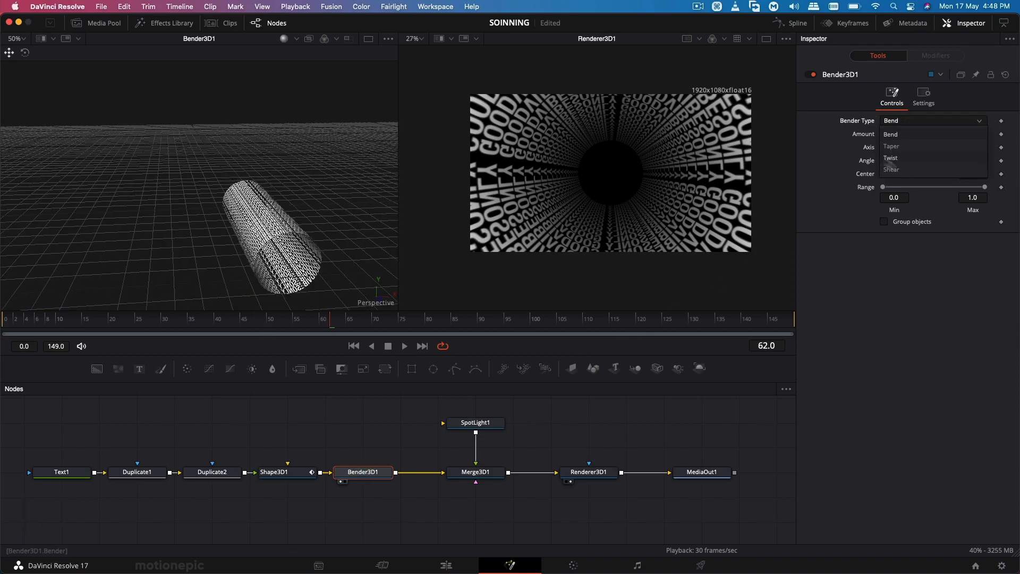
left_click(891, 134)
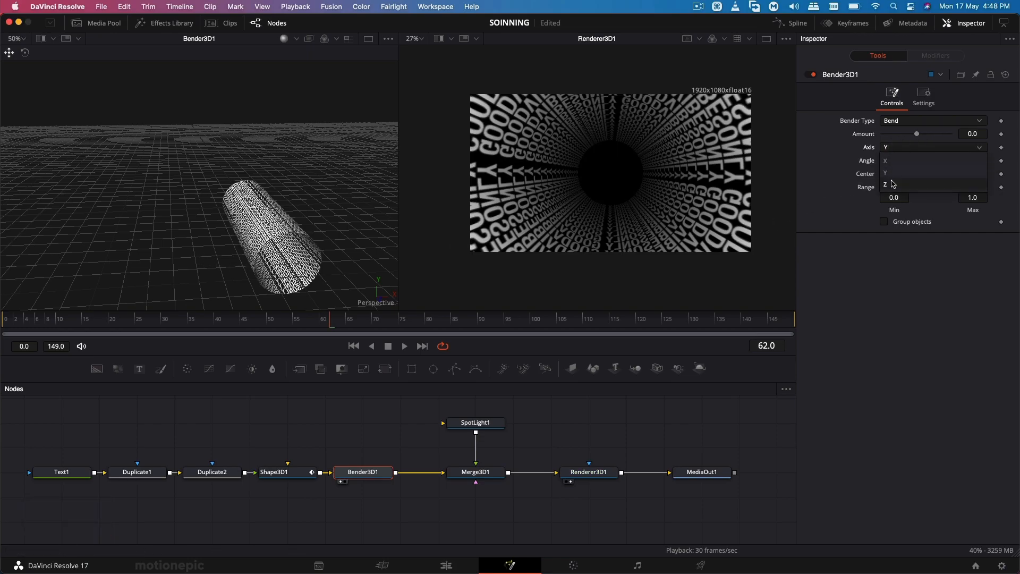
left_click(887, 185)
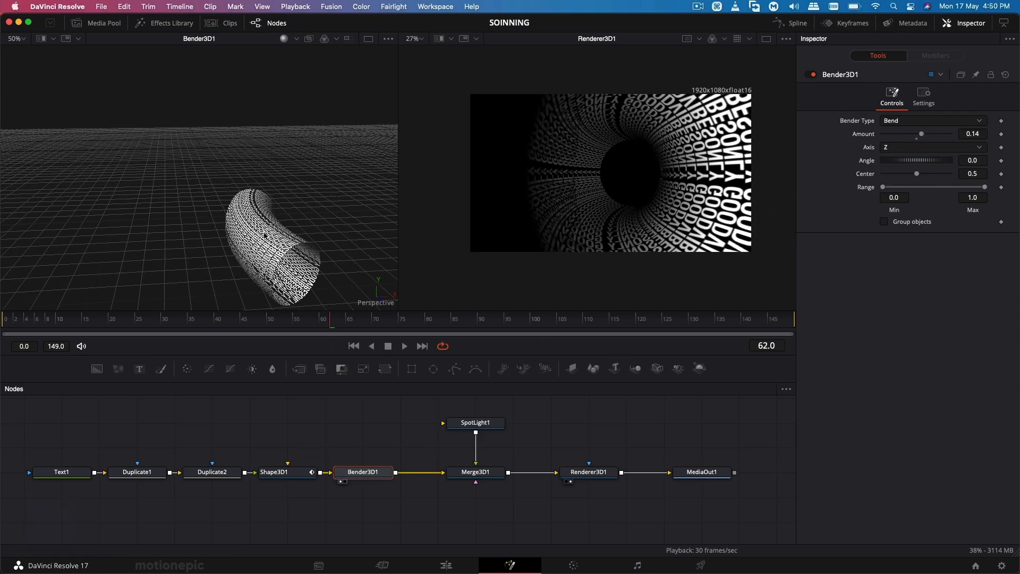
mouse_move(267, 199)
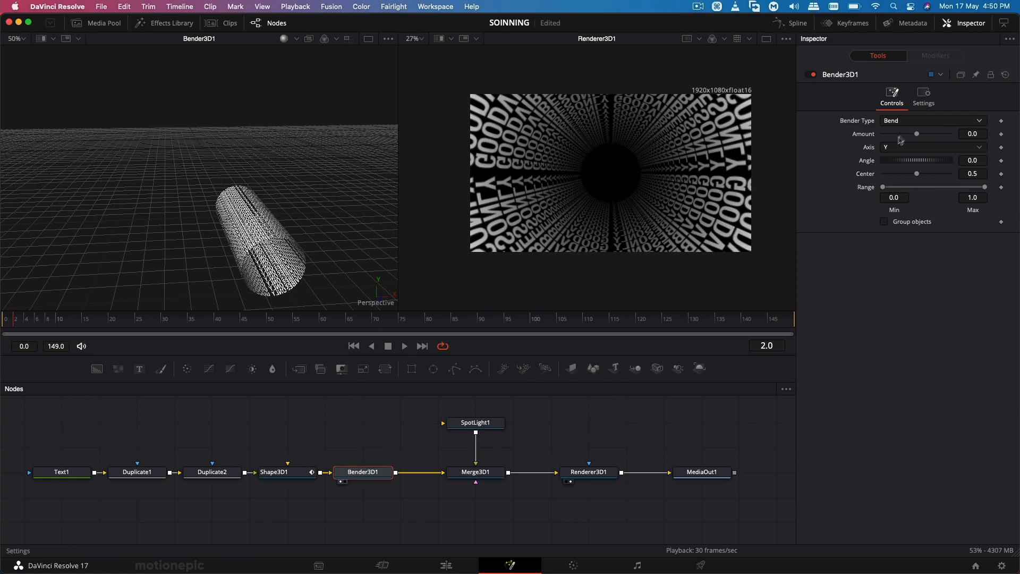
Step: Set Bender3D1 to Twist on the Z axis with amount 1.0, then play back the tunnel
left_click(933, 121)
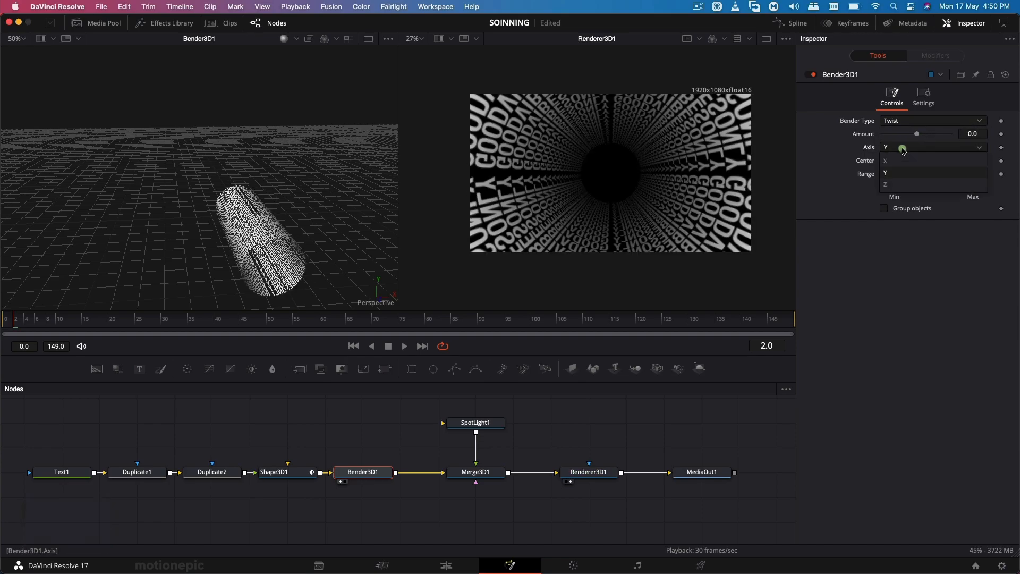
left_click(886, 160)
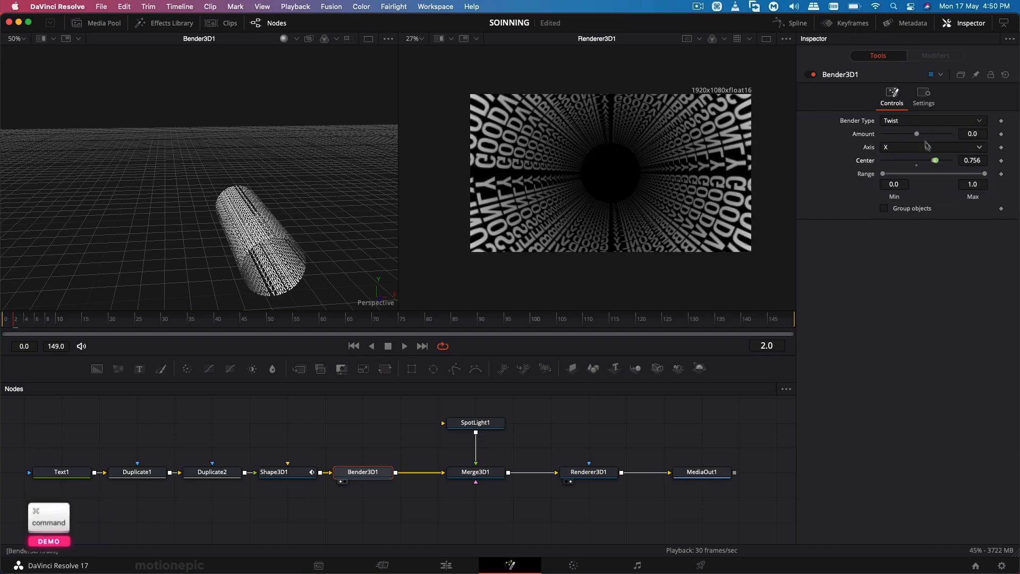
left_click(932, 147)
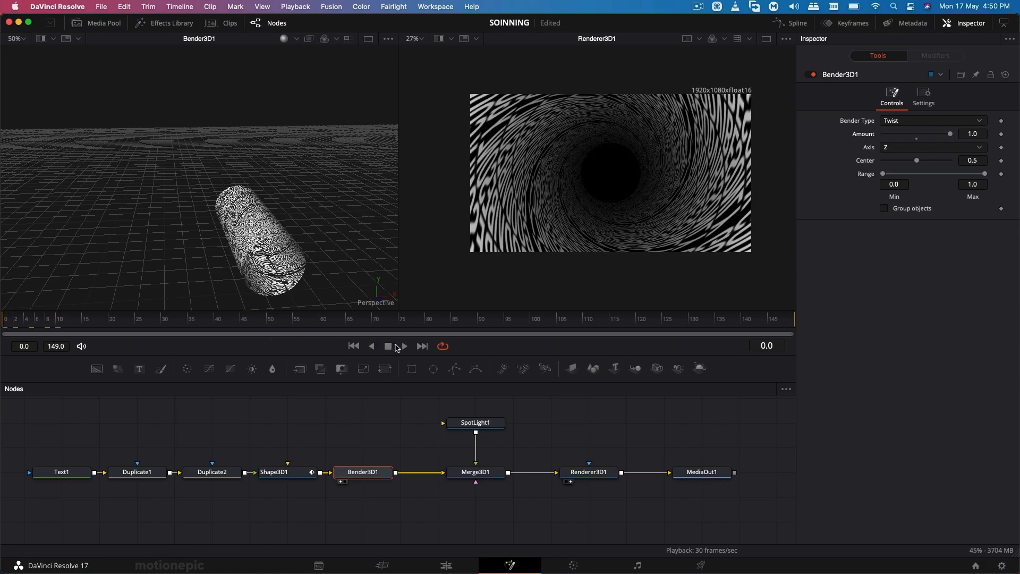
left_click(402, 346)
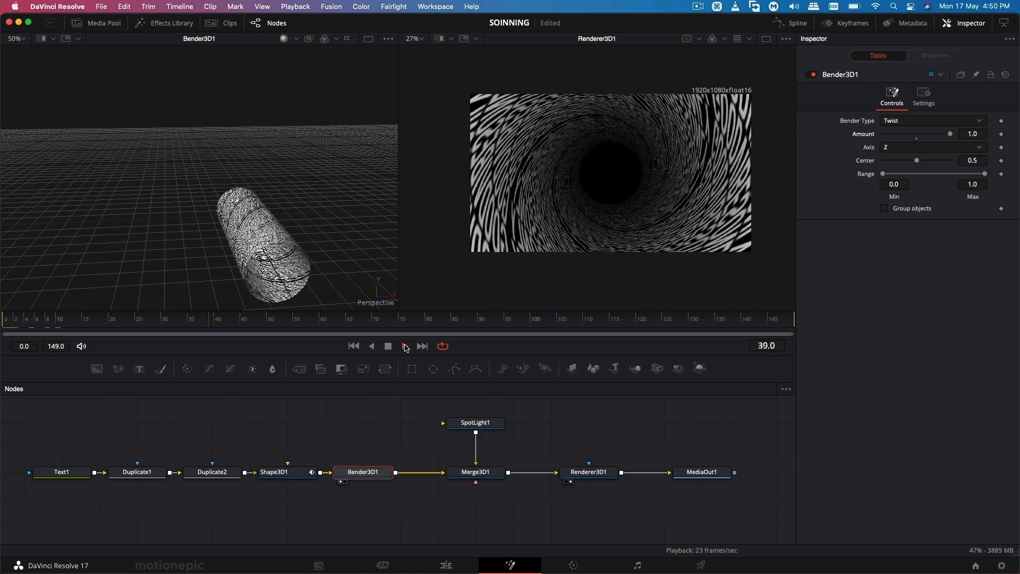